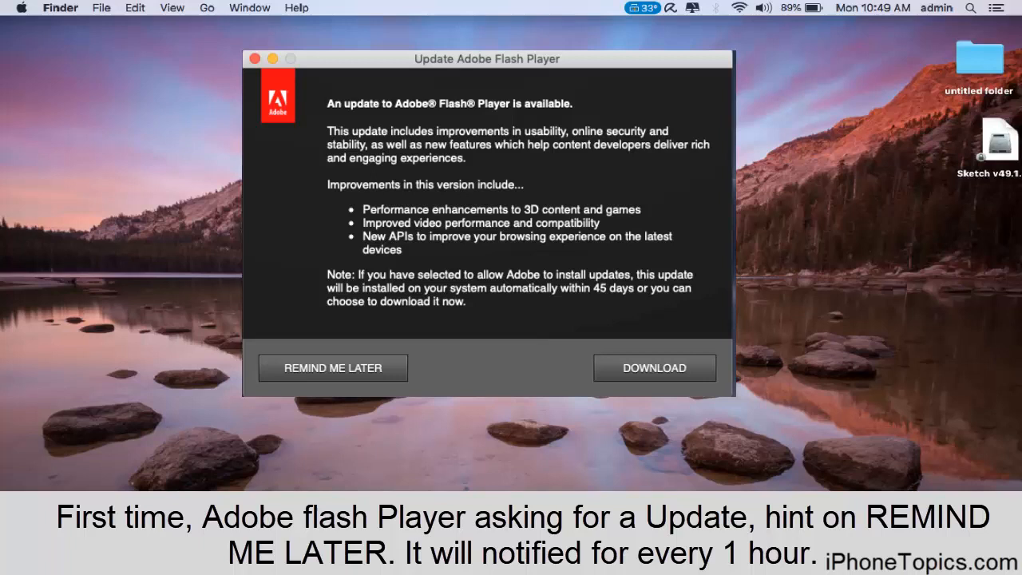
Dismiss the Adobe Flash Player update popup with Remind Me Later
click(332, 368)
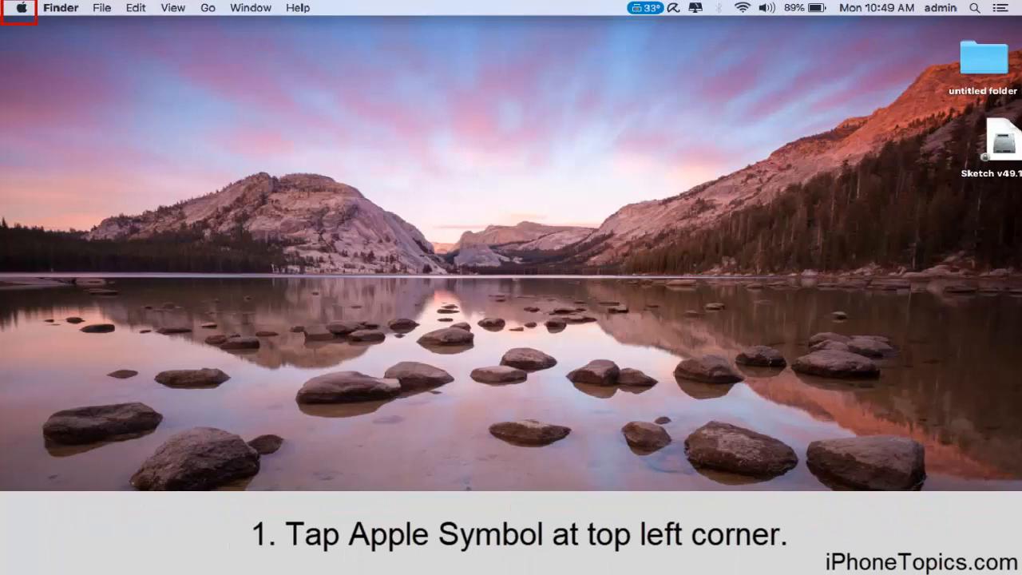
Open the Apple menu to reach System Preferences
click(17, 8)
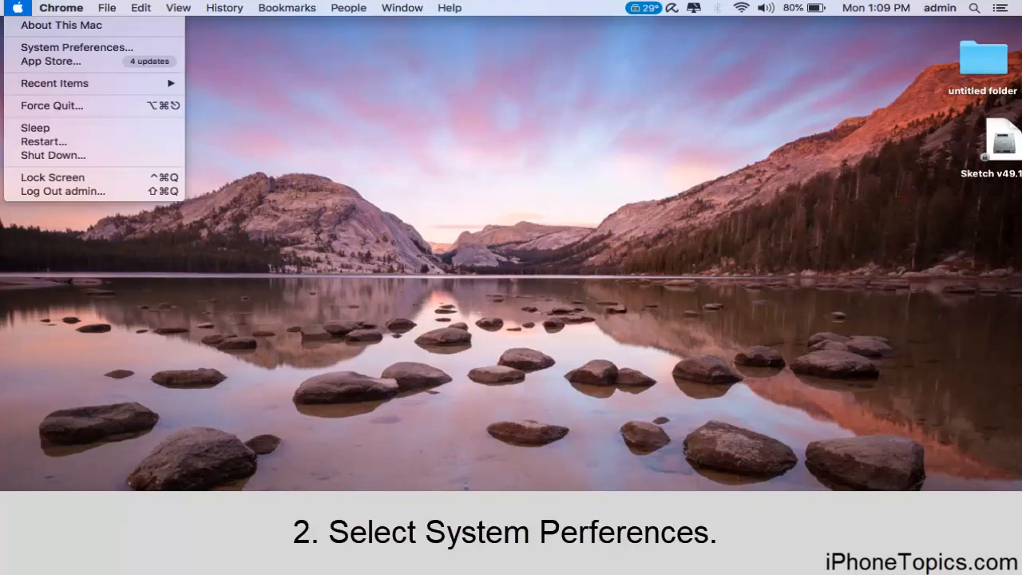
mouse_move(75, 47)
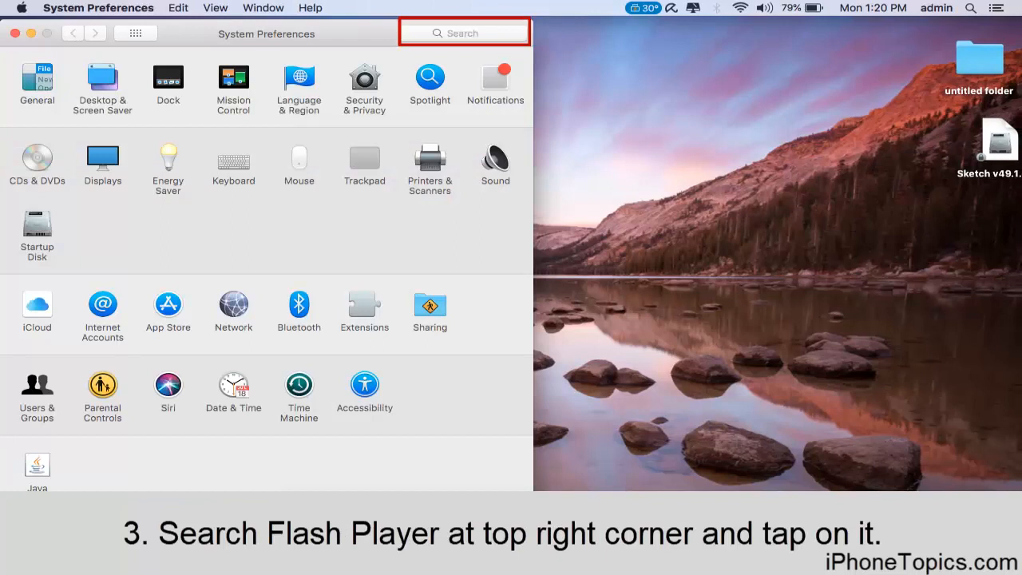
Search System Preferences for 'Flash' and open the Flash Player pane
text(Flash)
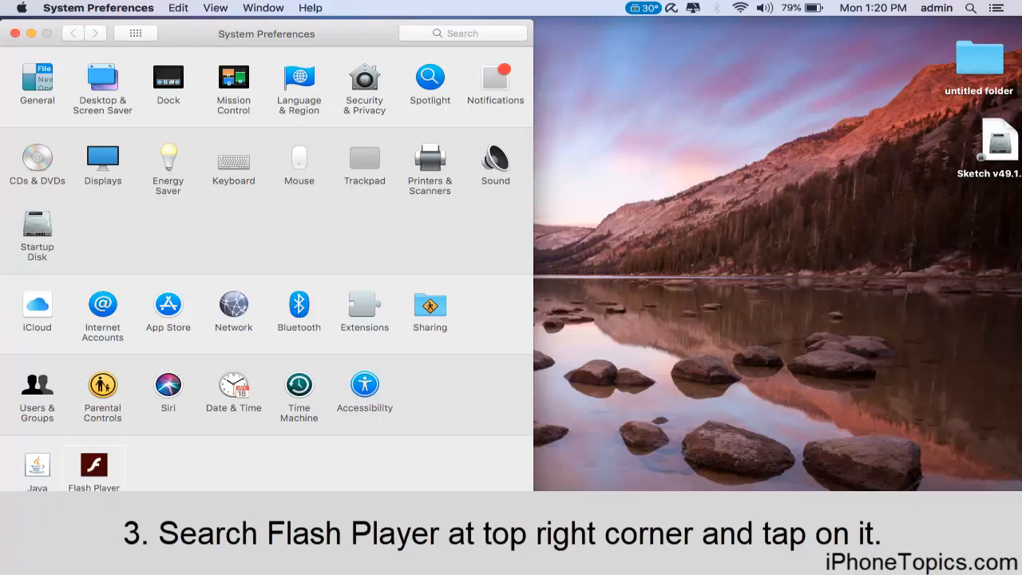
click(93, 464)
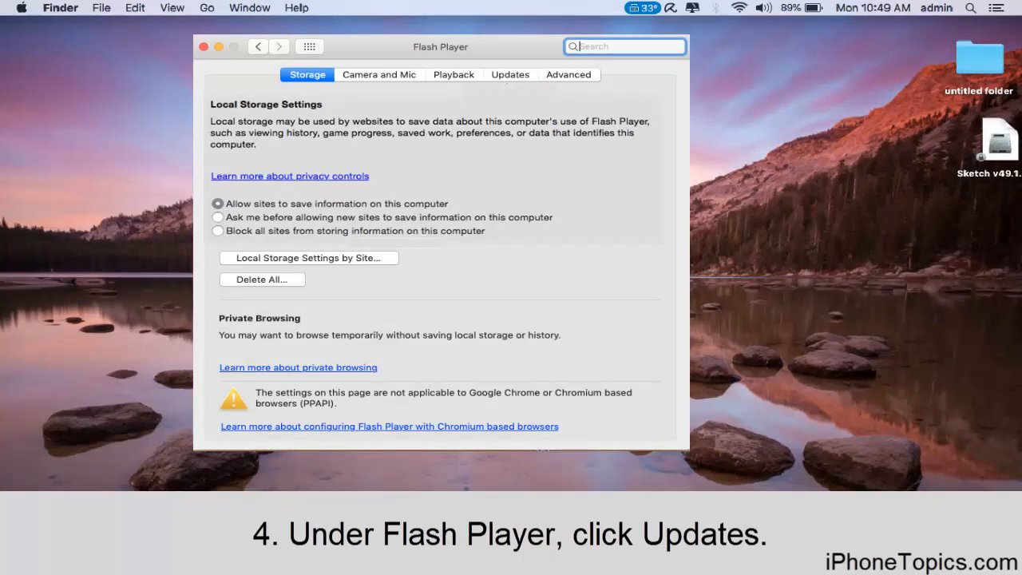
Set Flash Player Updates to 'Never check for updates' and authorize the change
click(509, 74)
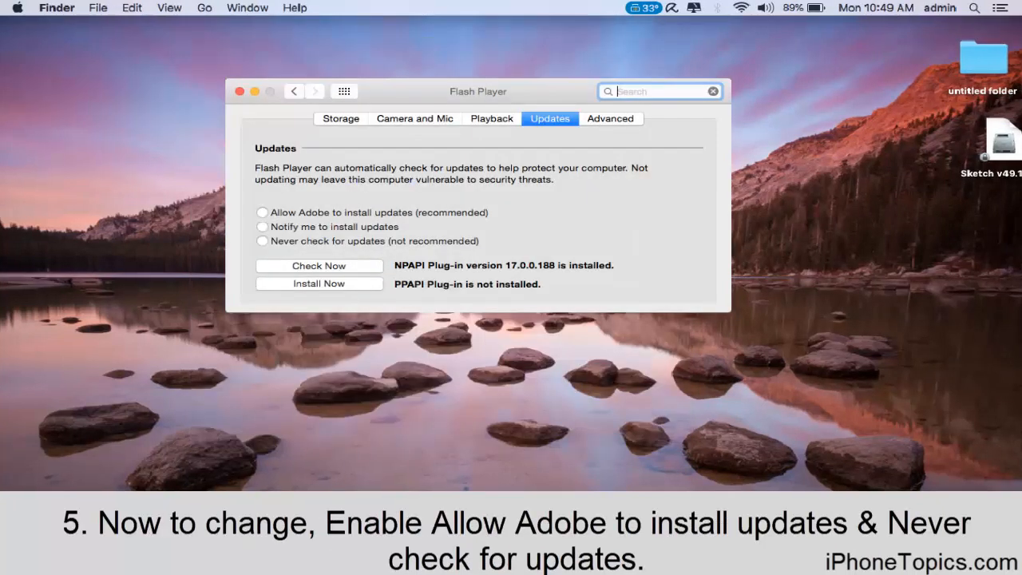
click(262, 213)
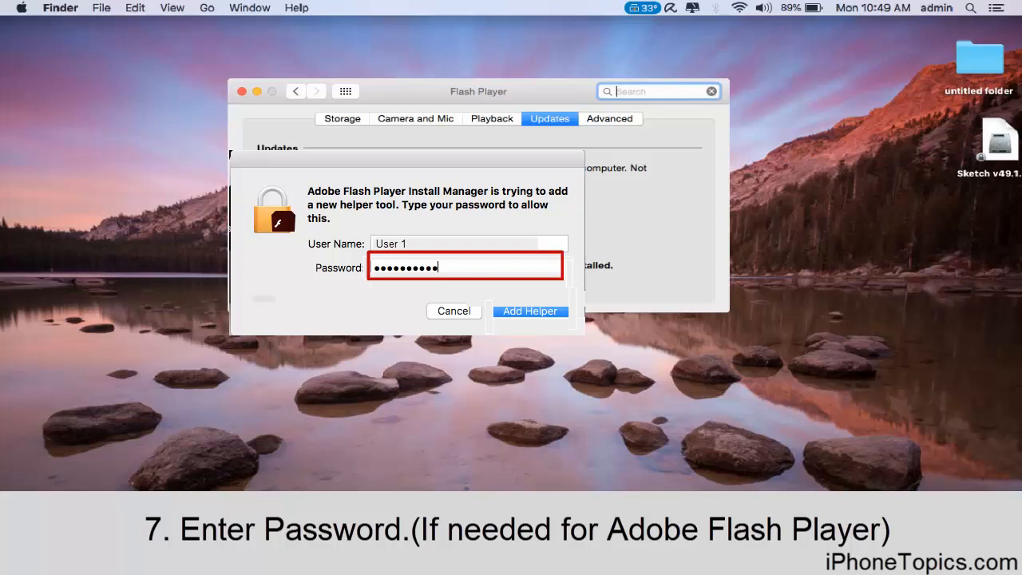
click(530, 310)
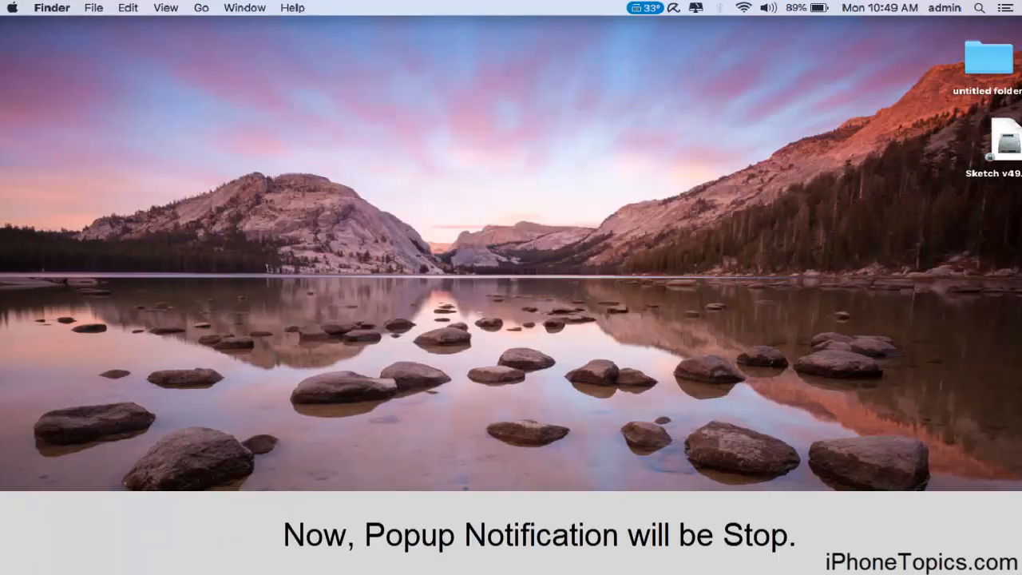